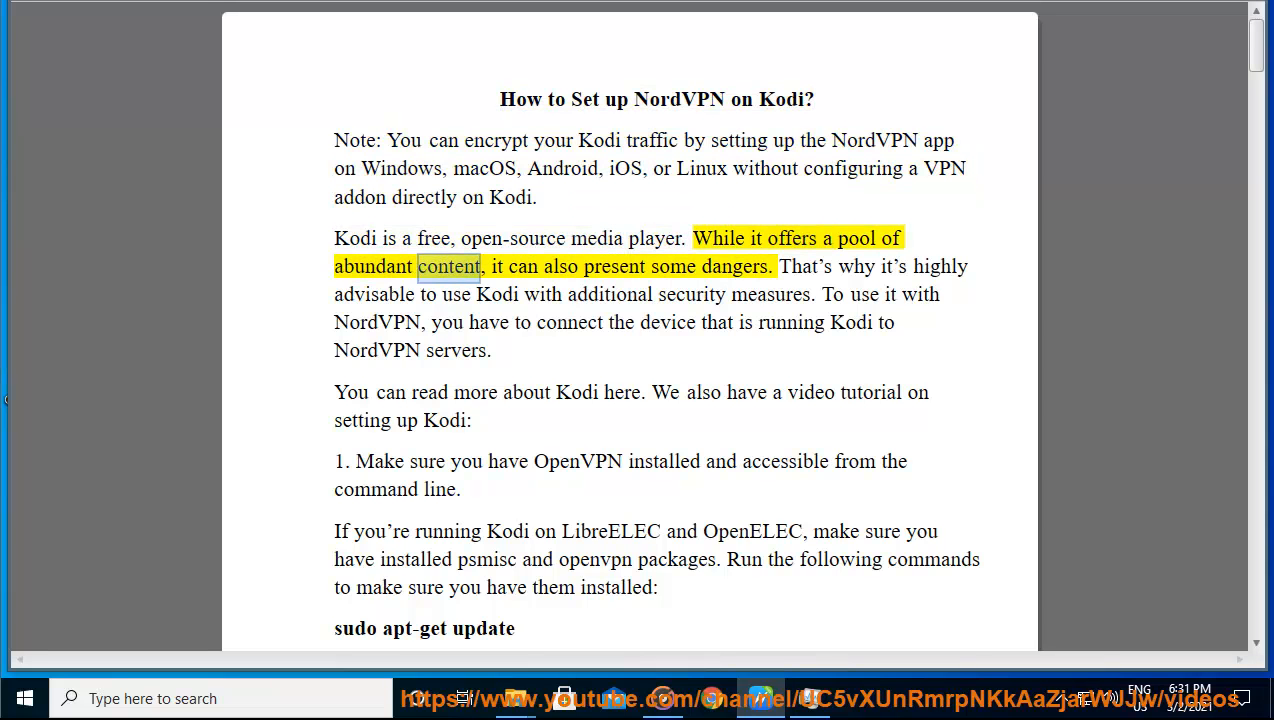
Let Read Aloud narrate the Kodi introduction up to 'Run the following commands…'.
double_click(735, 266)
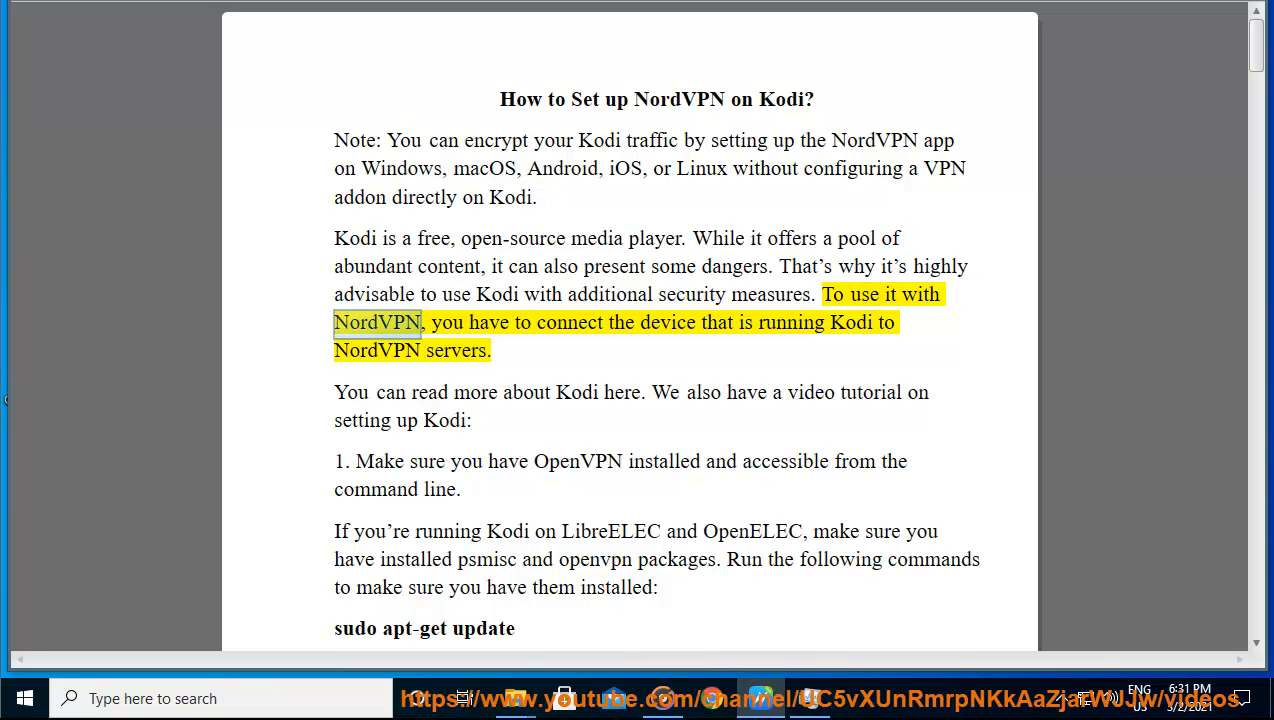
double_click(790, 322)
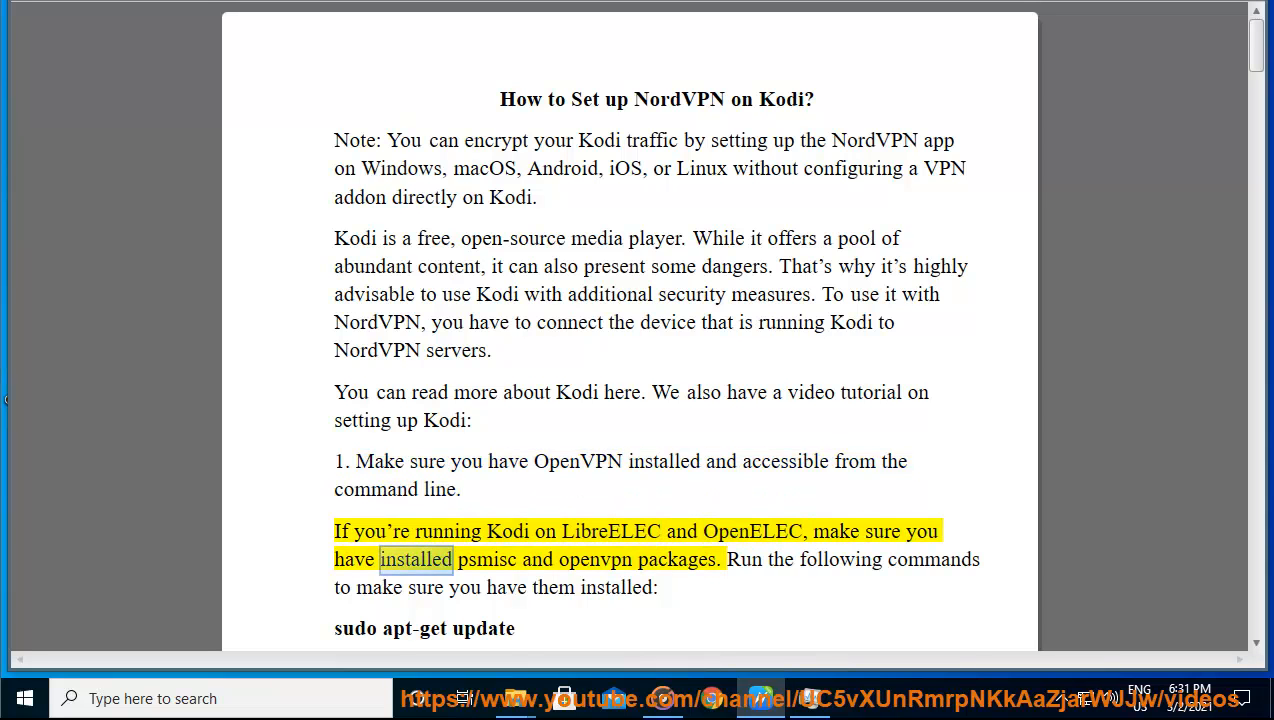
double_click(677, 559)
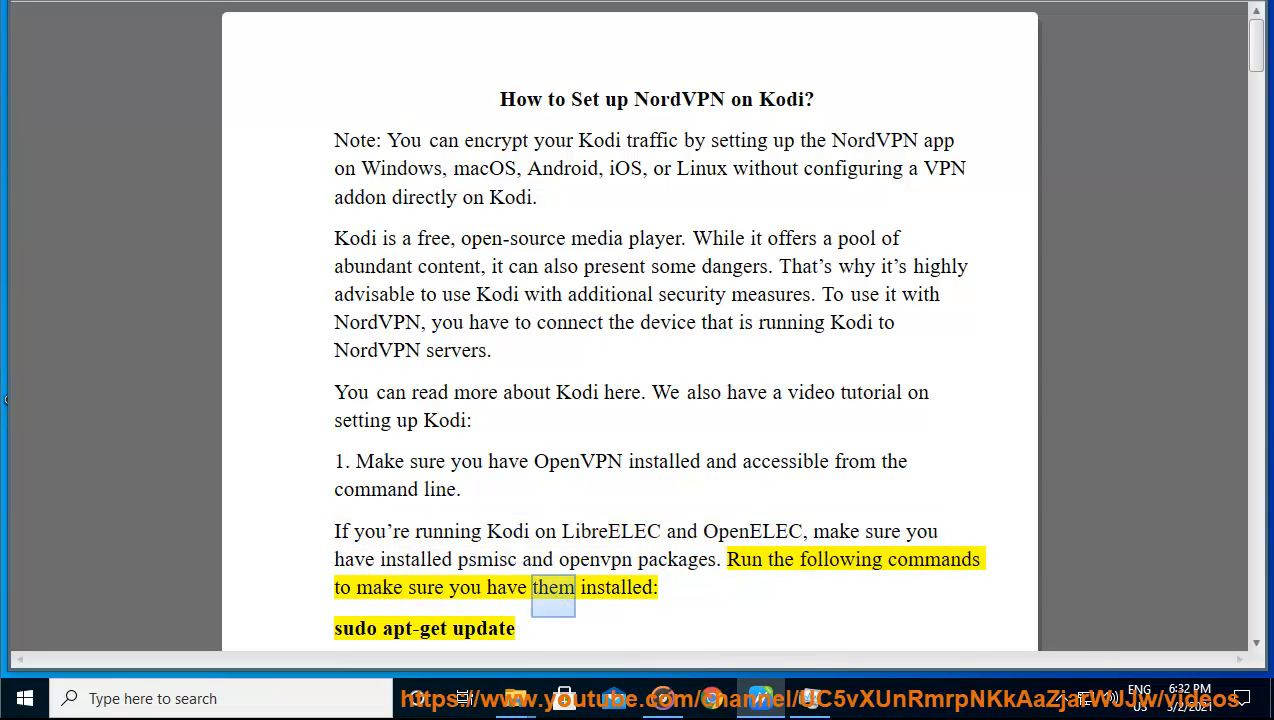
Scroll to page 2 as Read Aloud covers add-on downloads and Unknown sources, reaching step 4.
scroll(down, 3)
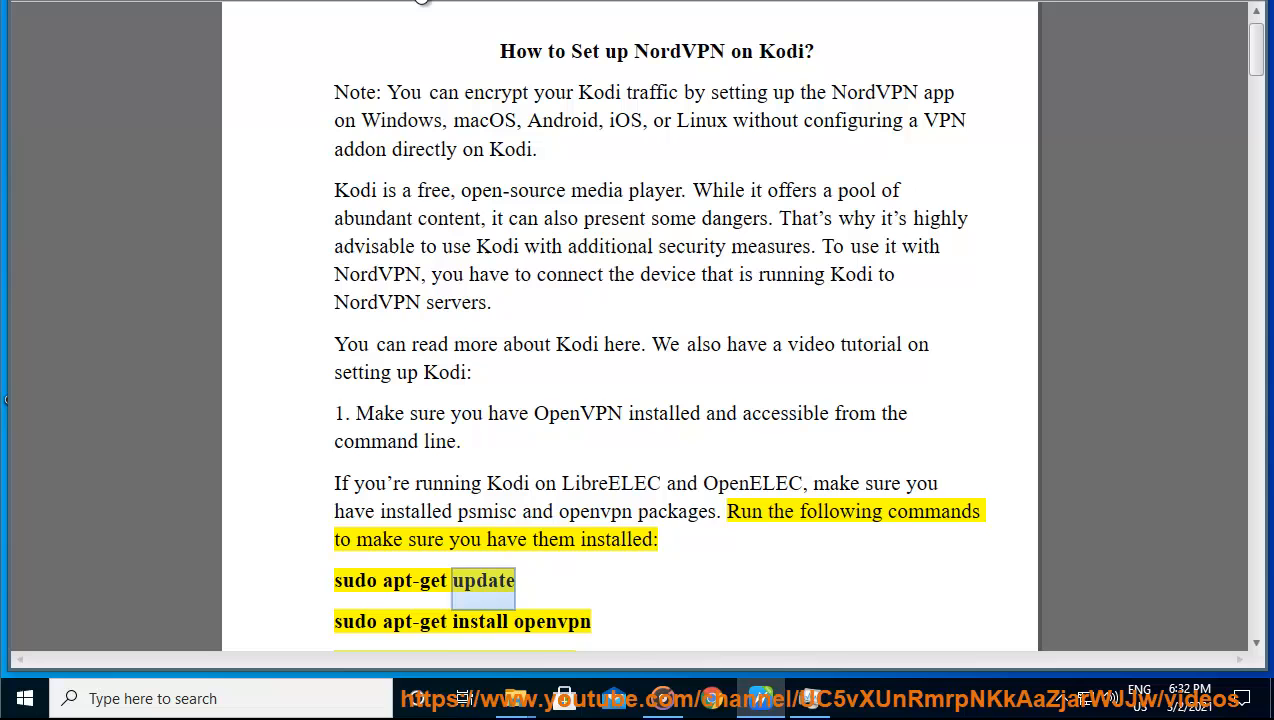
double_click(552, 621)
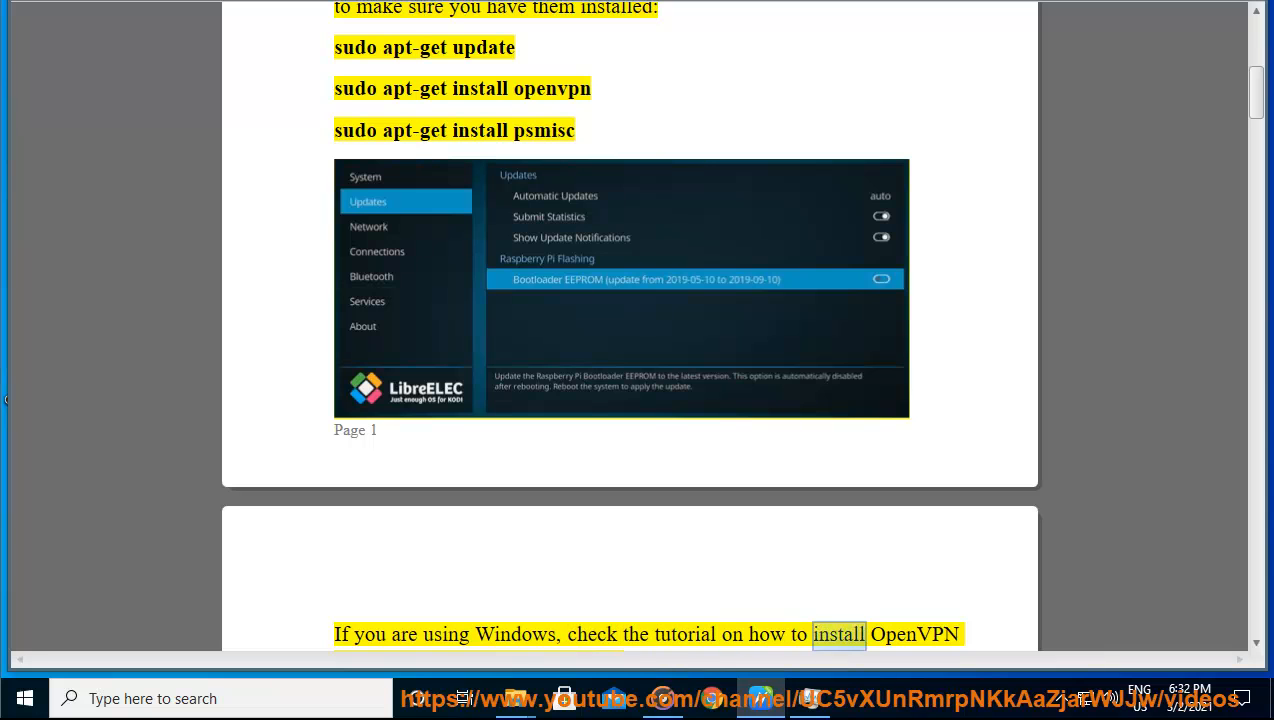
scroll(down, 3)
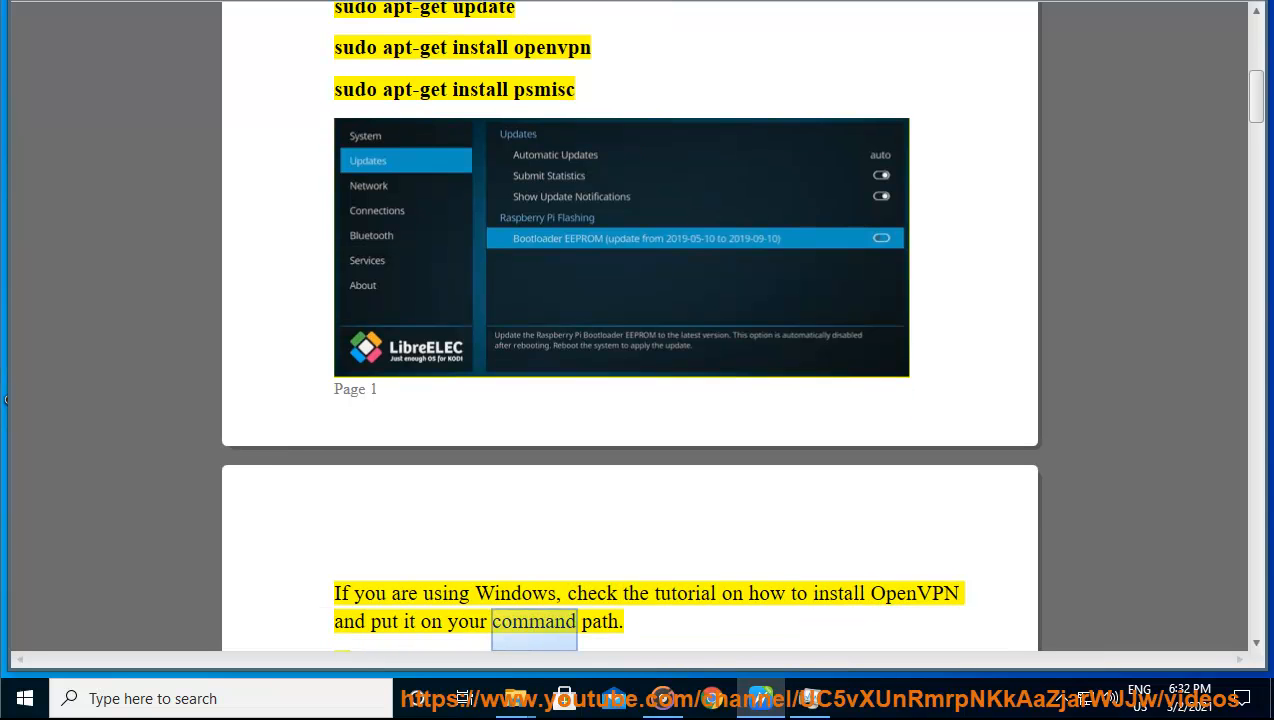
scroll(down, 3)
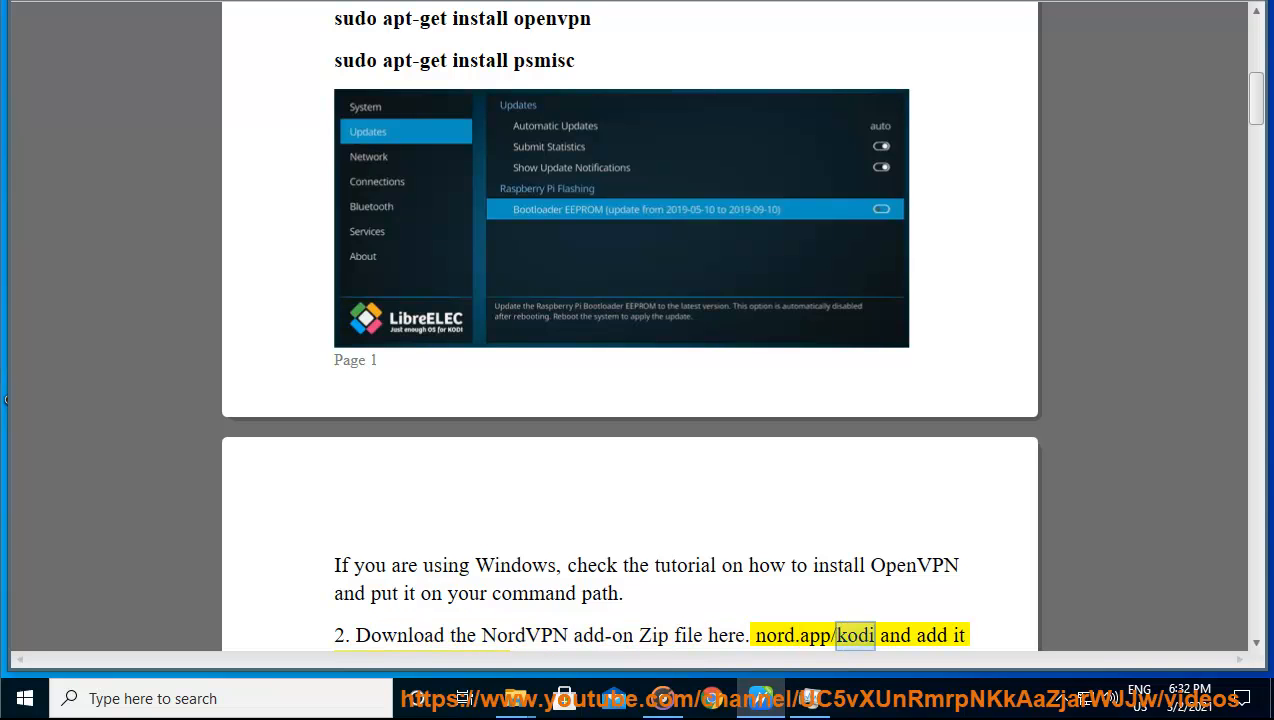
scroll(down, 3)
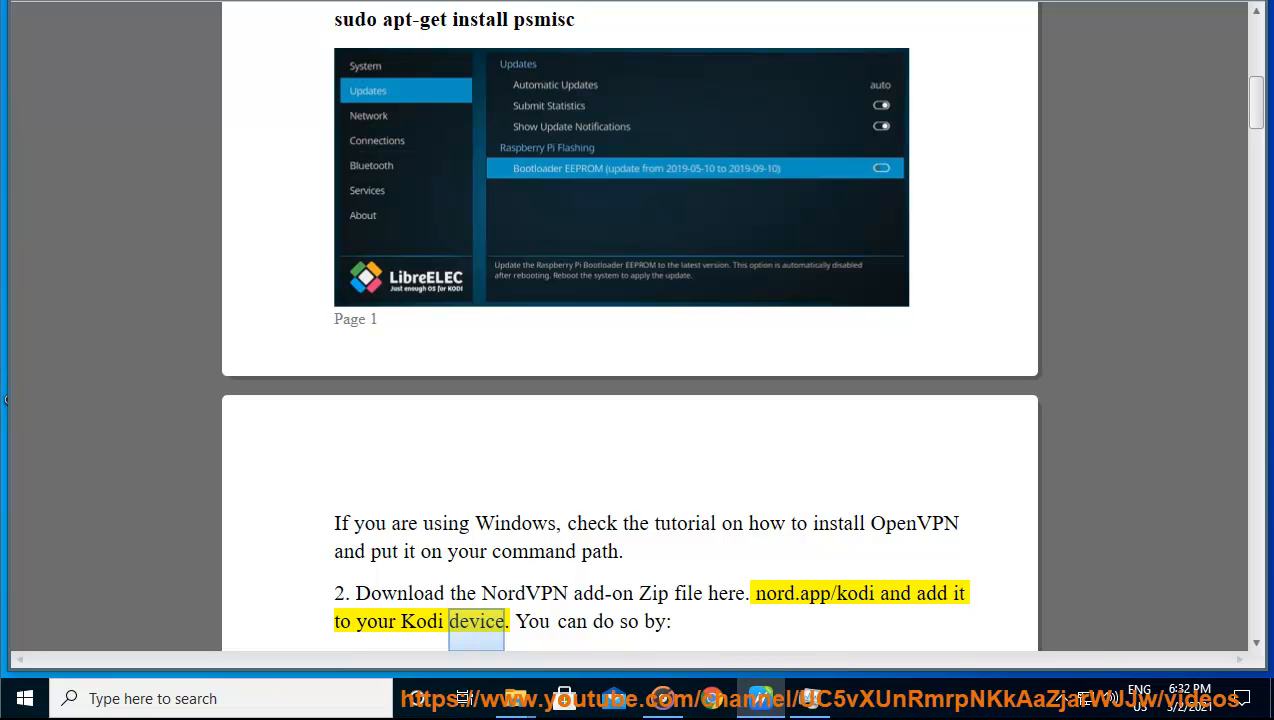
scroll(down, 3)
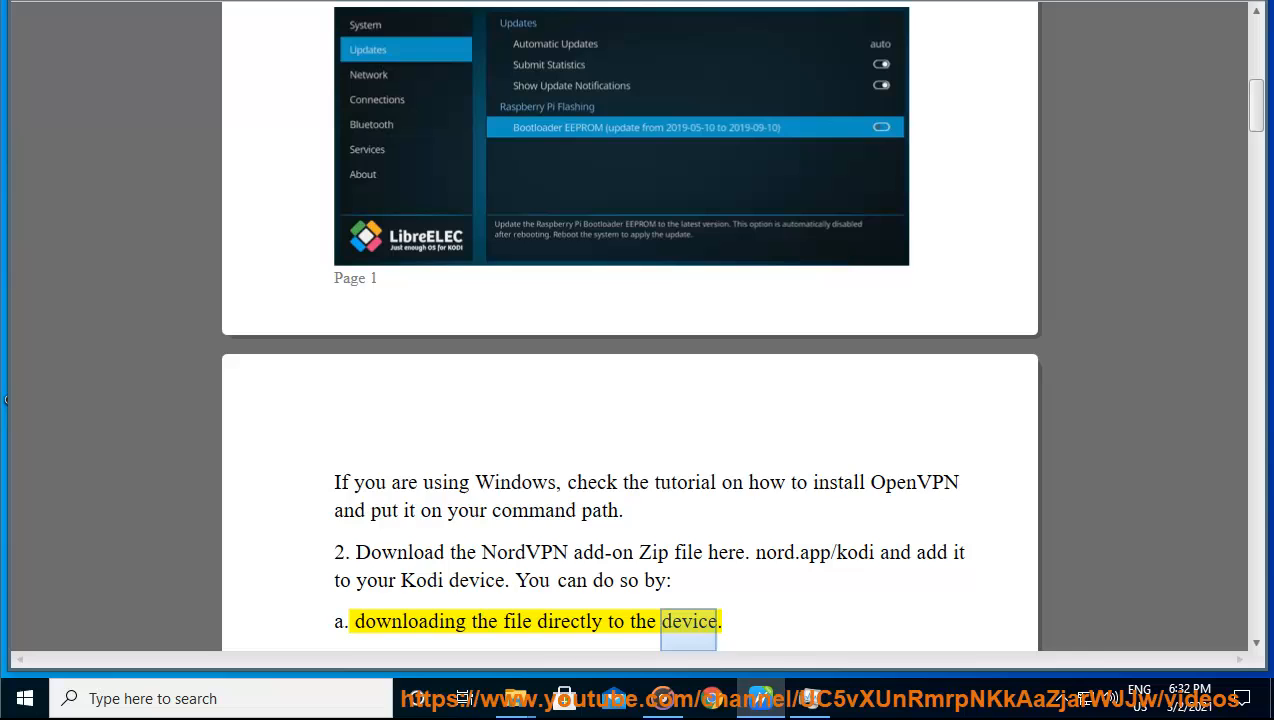
scroll(down, 3)
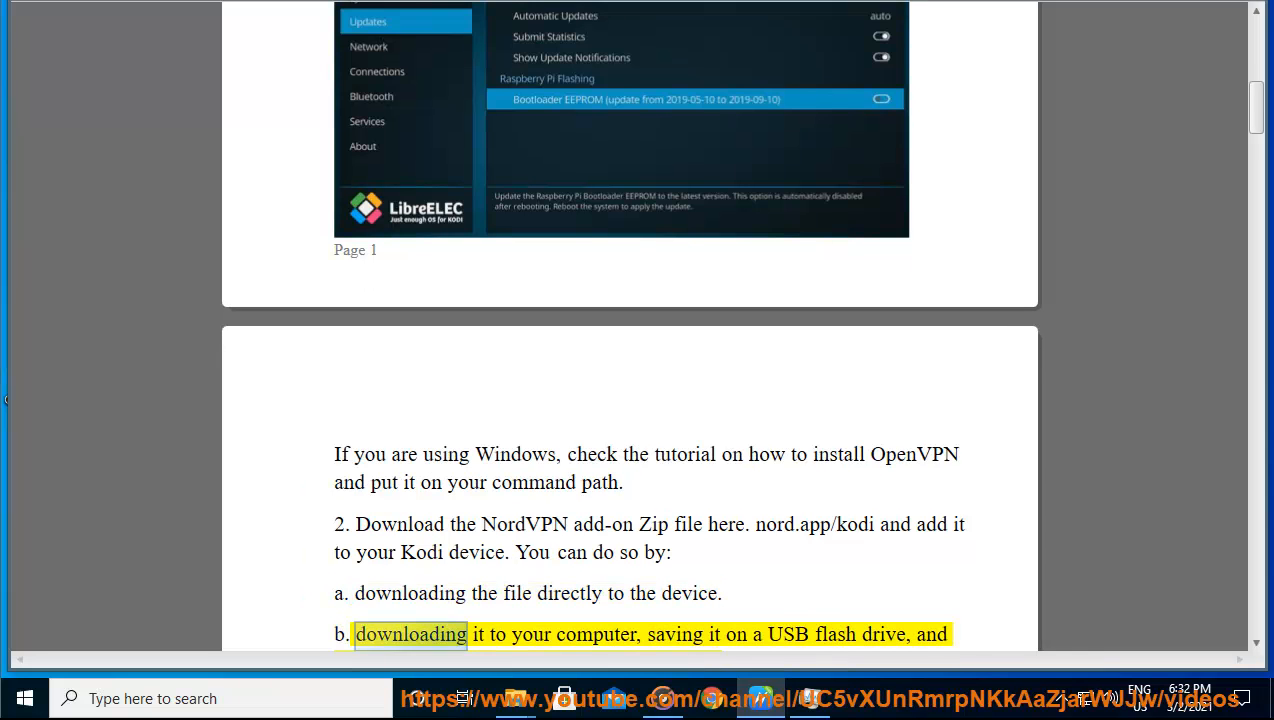
double_click(788, 634)
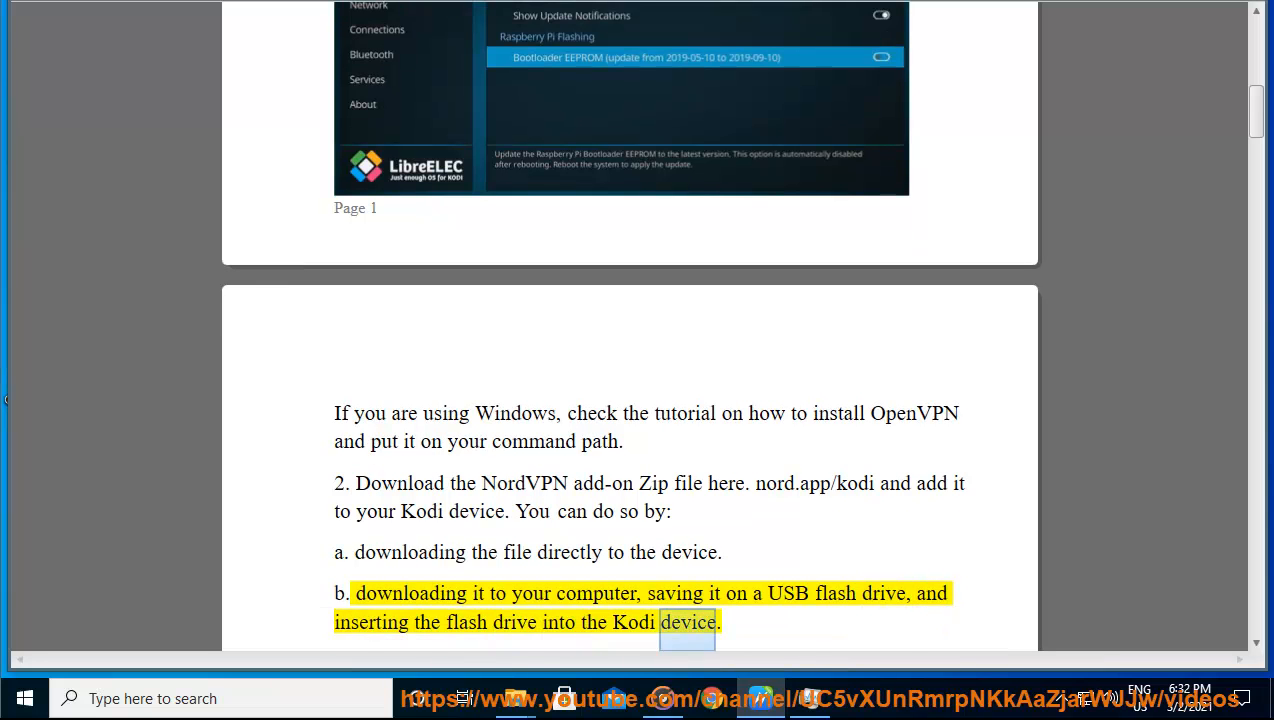
scroll(down, 3)
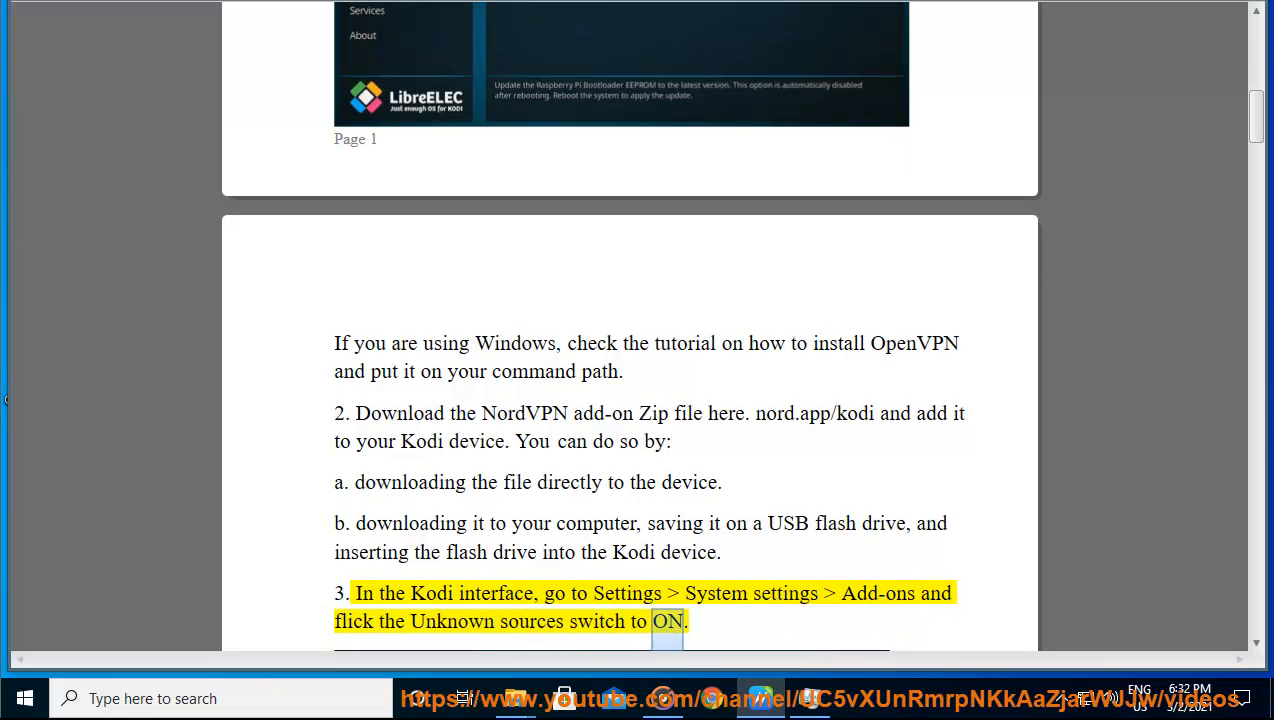
scroll(down, 3)
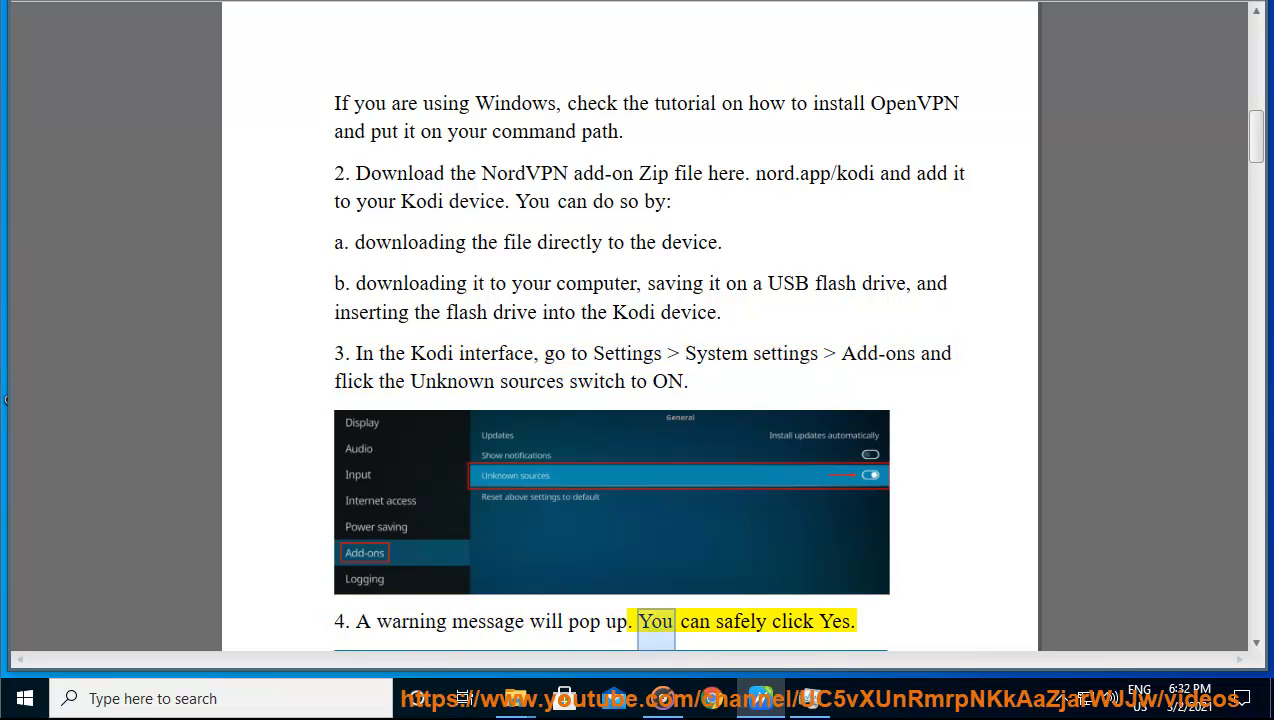
Scroll along as Read Aloud covers the zip install, wizard and credentials, reaching step 8.
scroll(down, 3)
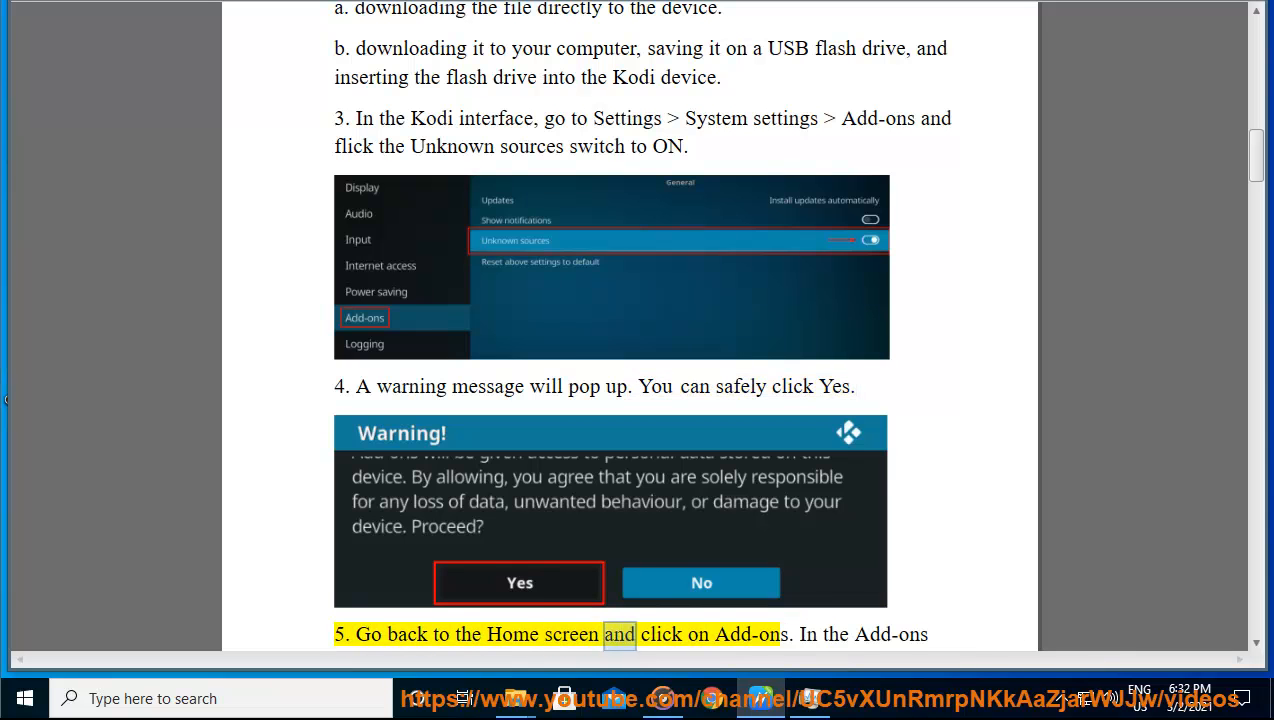
double_click(889, 634)
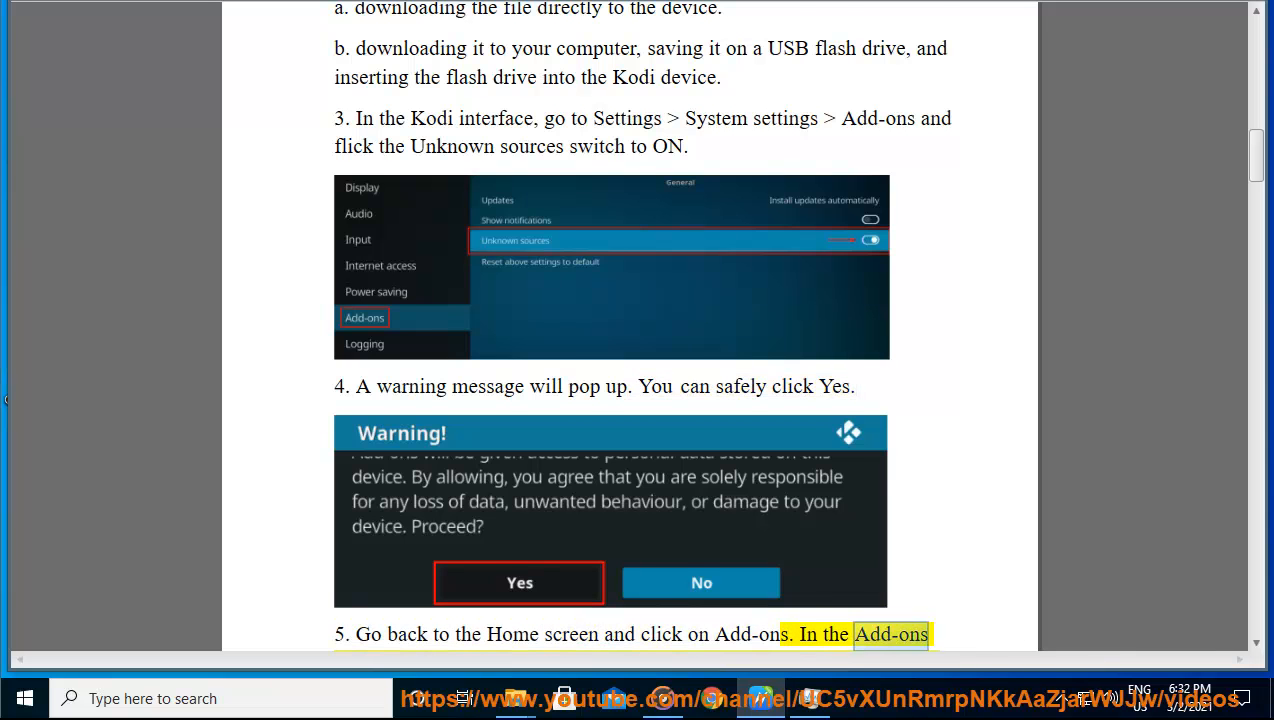
scroll(down, 3)
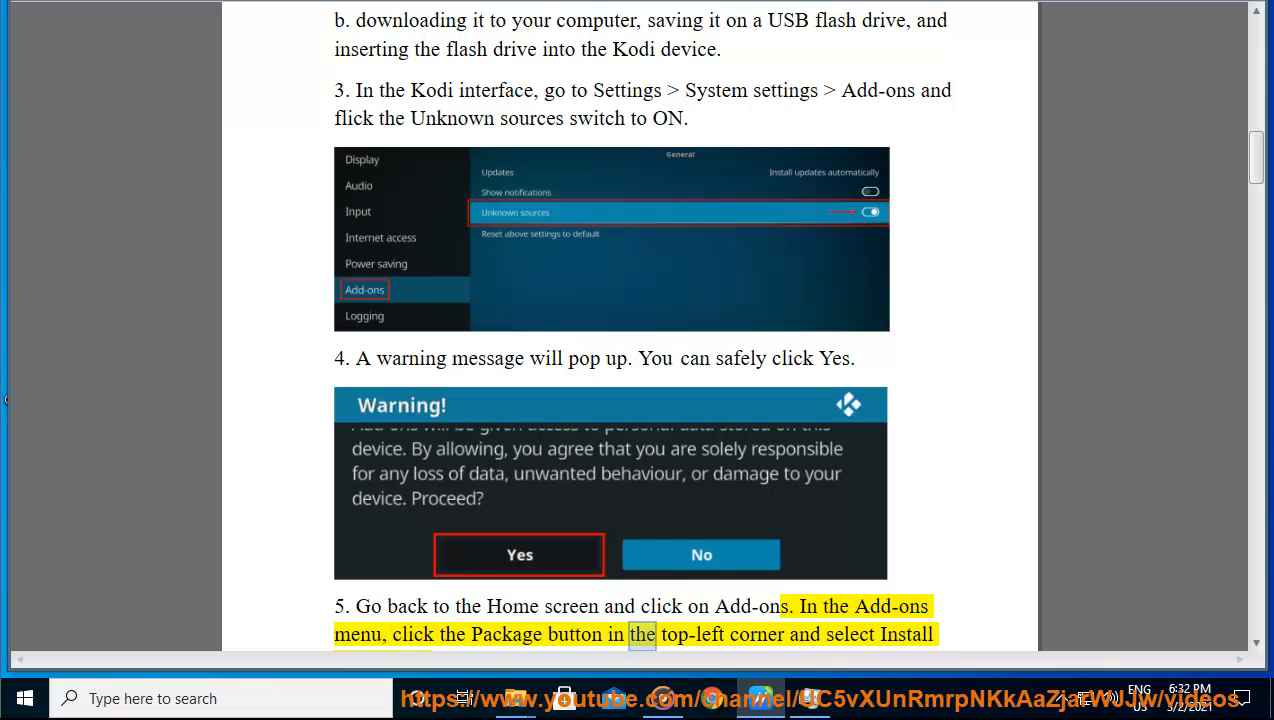
scroll(down, 3)
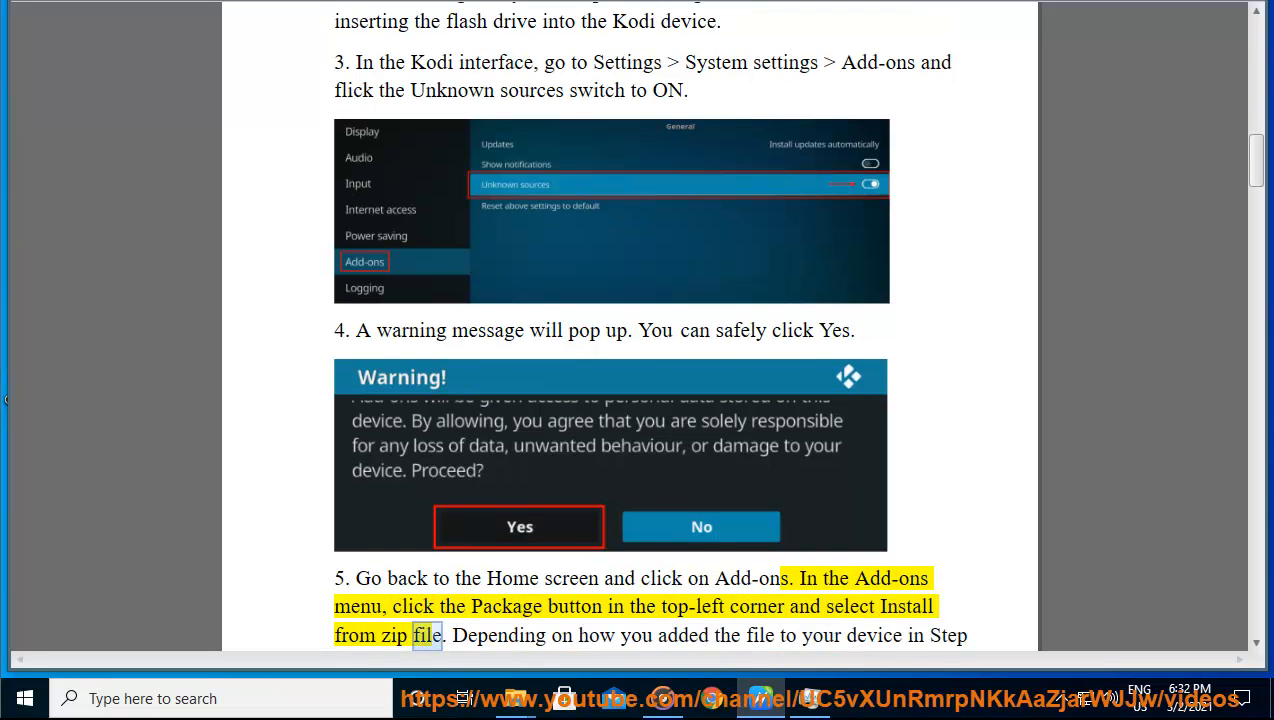
double_click(683, 635)
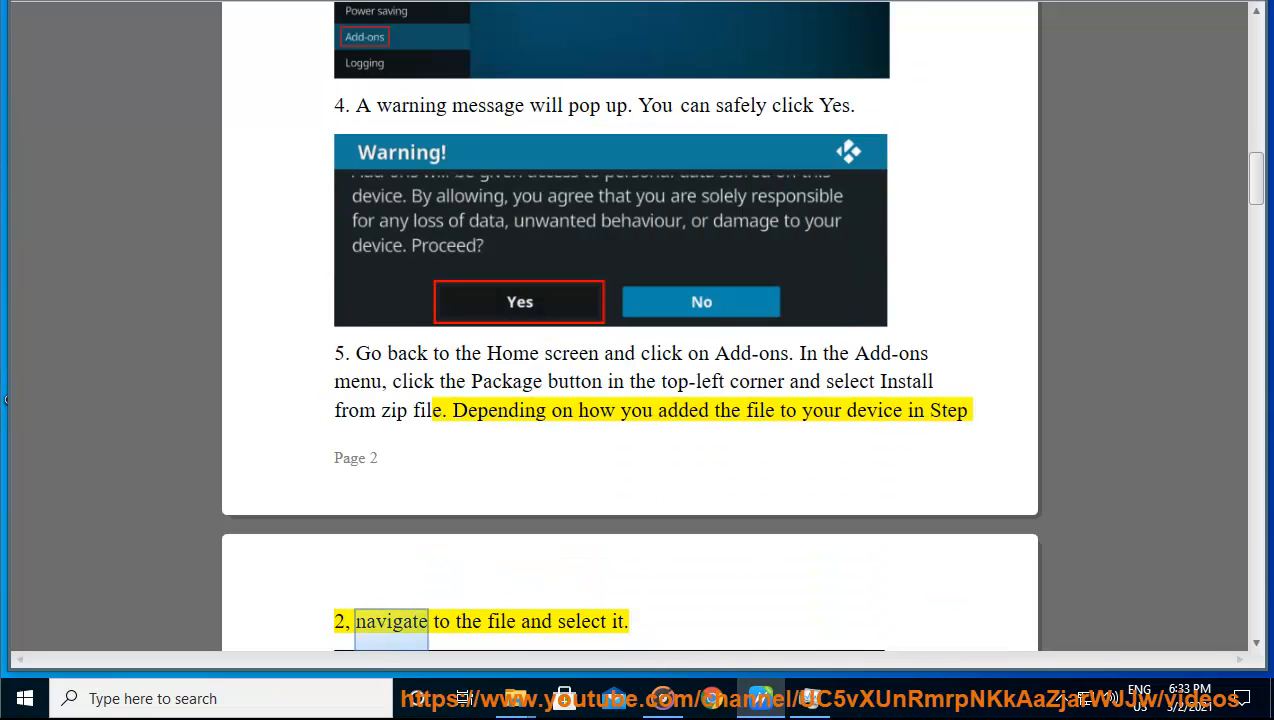
scroll(down, 3)
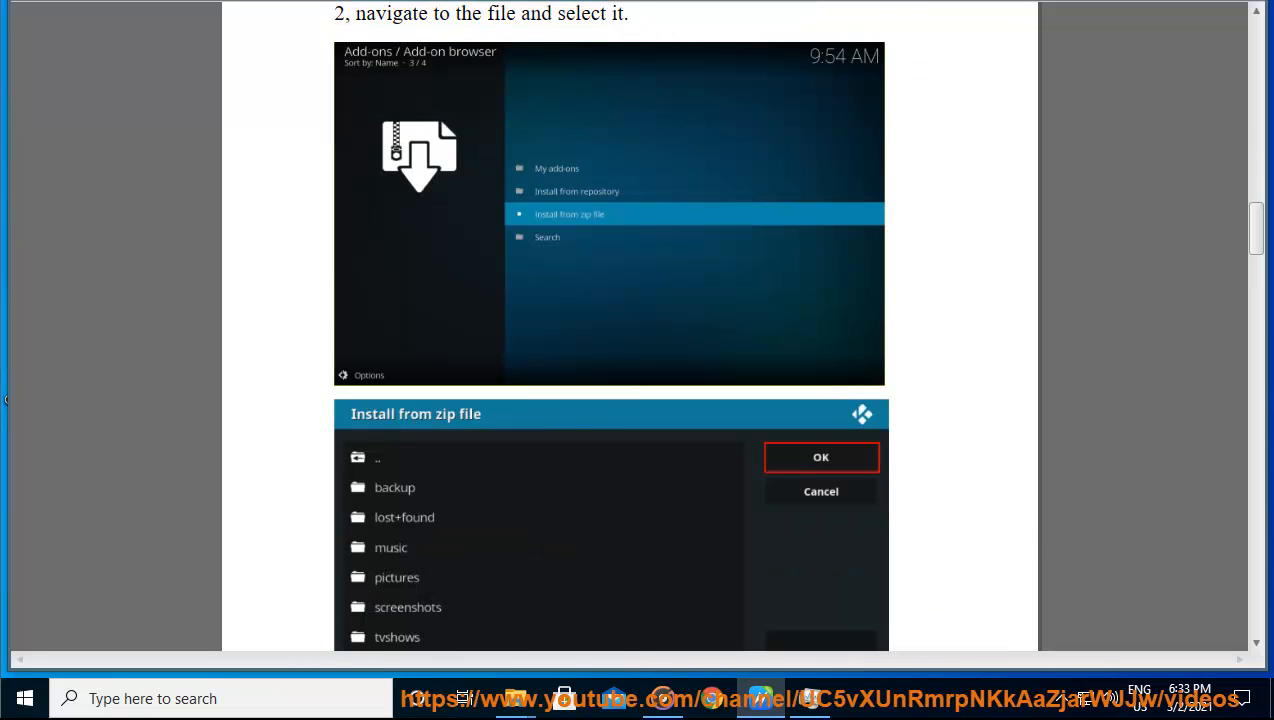
scroll(down, 3)
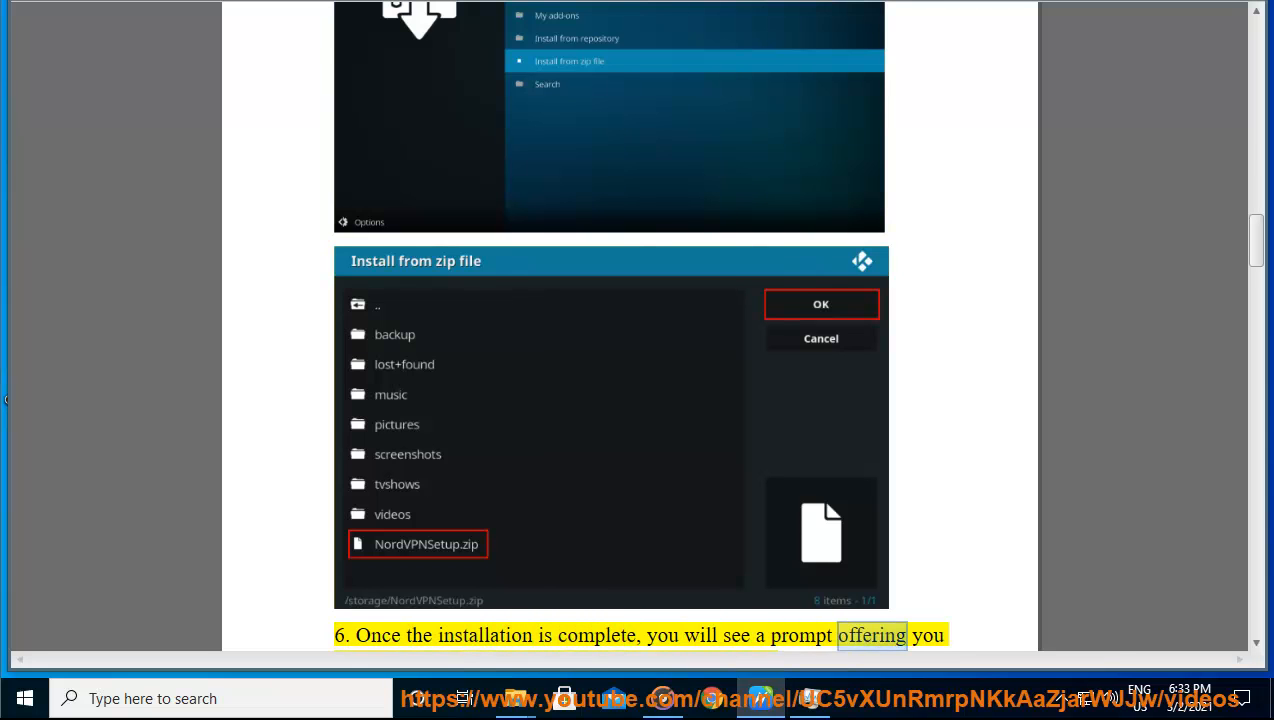
scroll(down, 3)
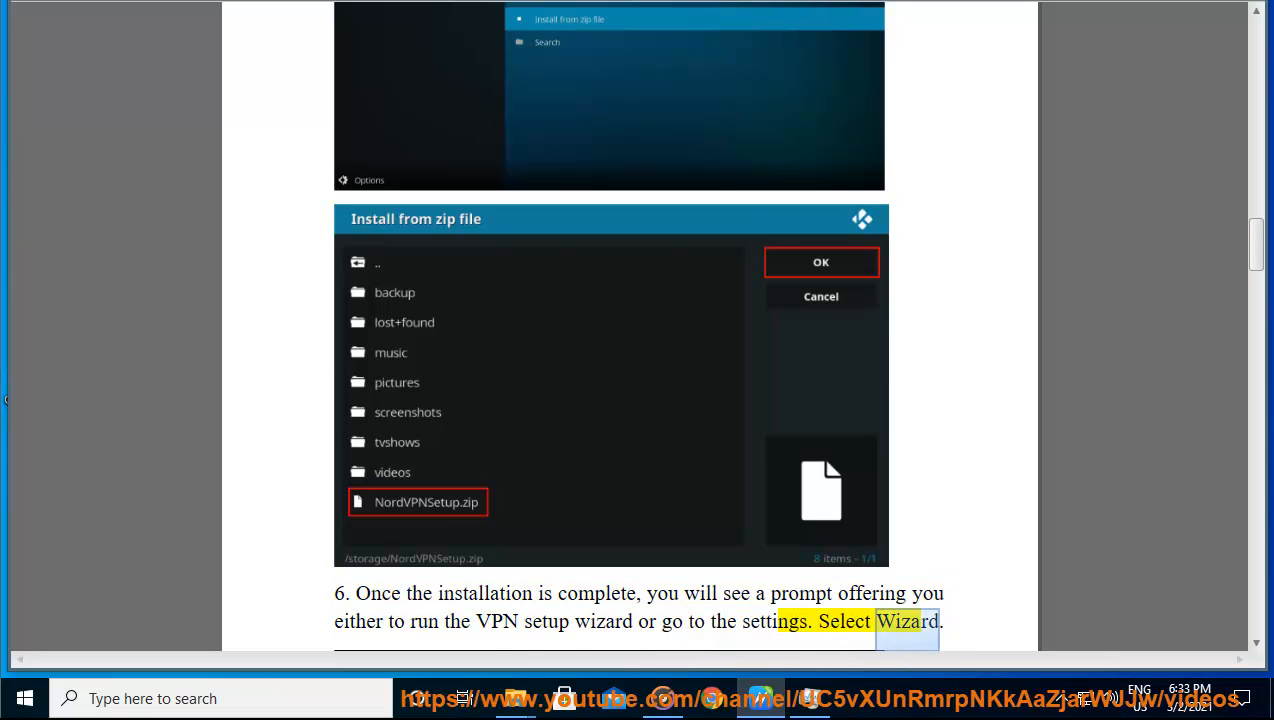
scroll(down, 3)
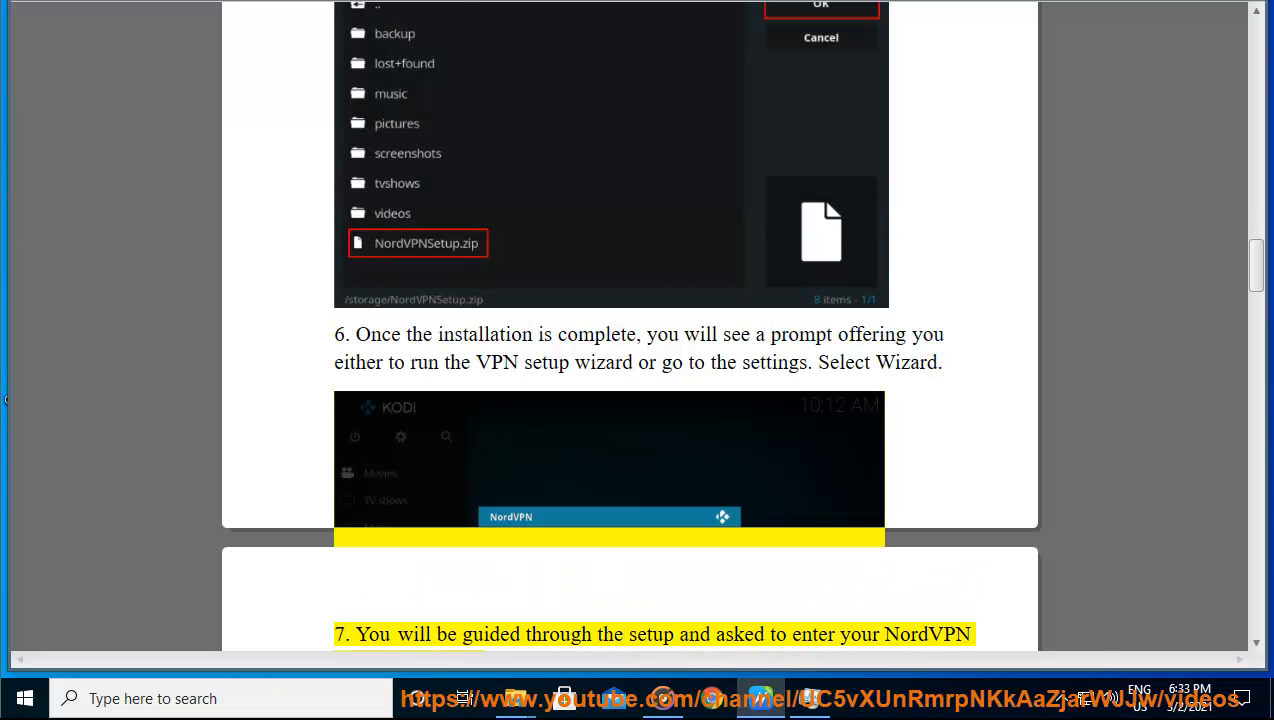
double_click(856, 634)
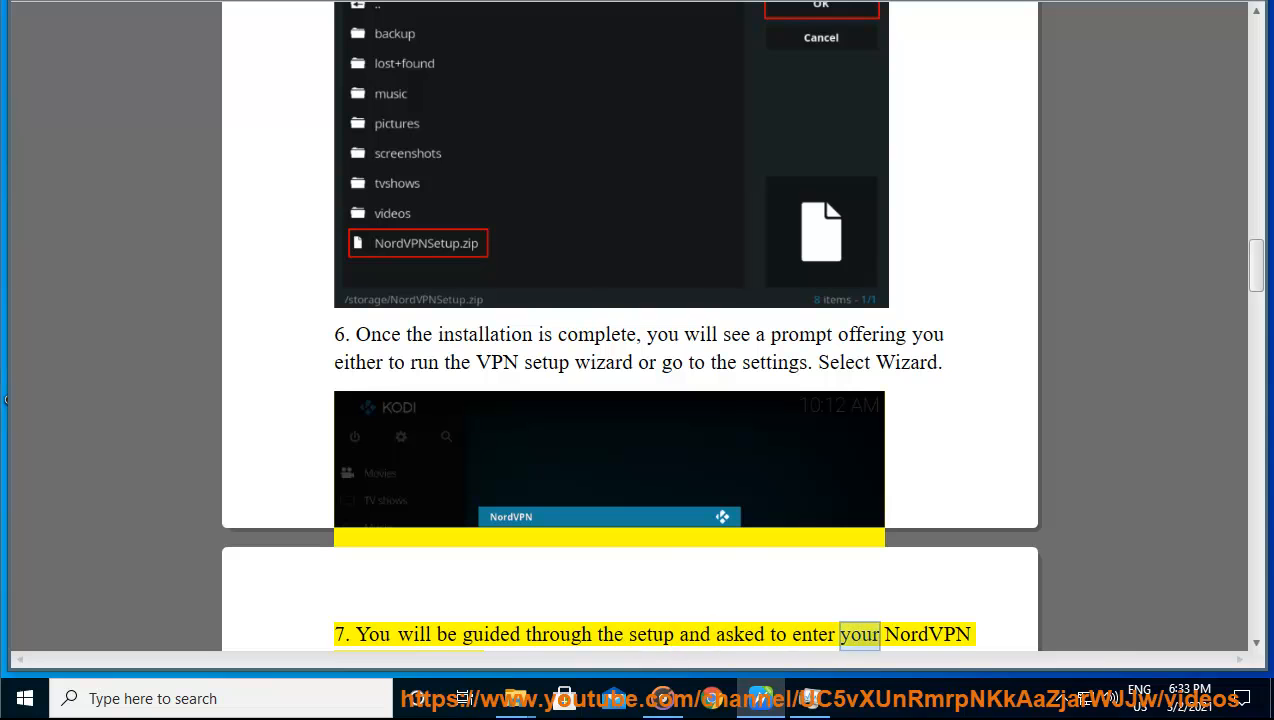
scroll(down, 3)
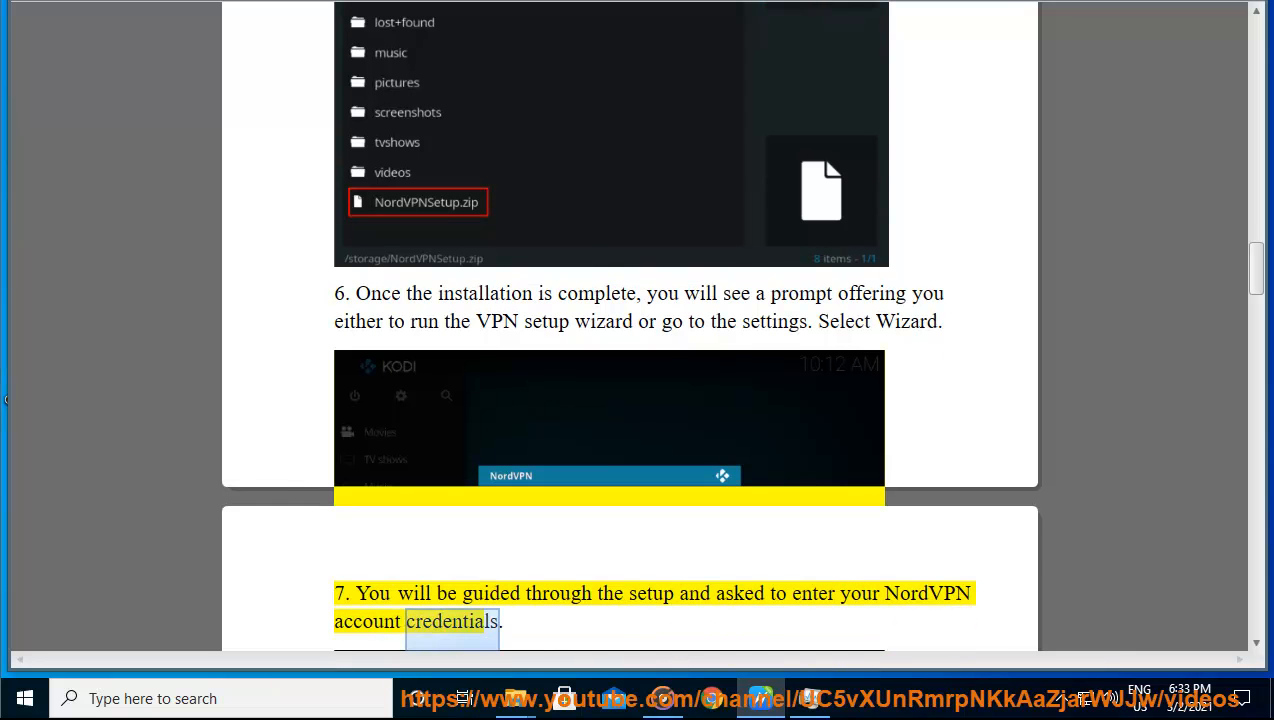
scroll(down, 3)
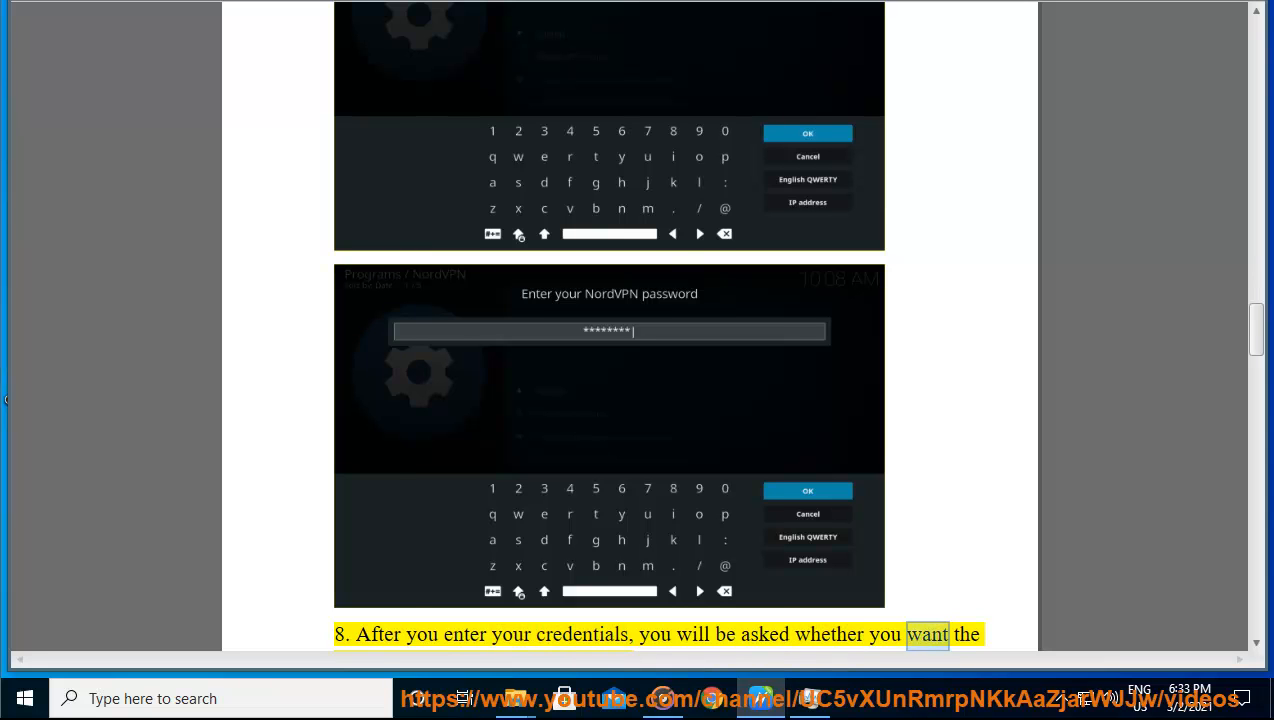
Scroll to the final WARNING paragraph as Read Aloud reaches the Terms of Service line.
scroll(down, 3)
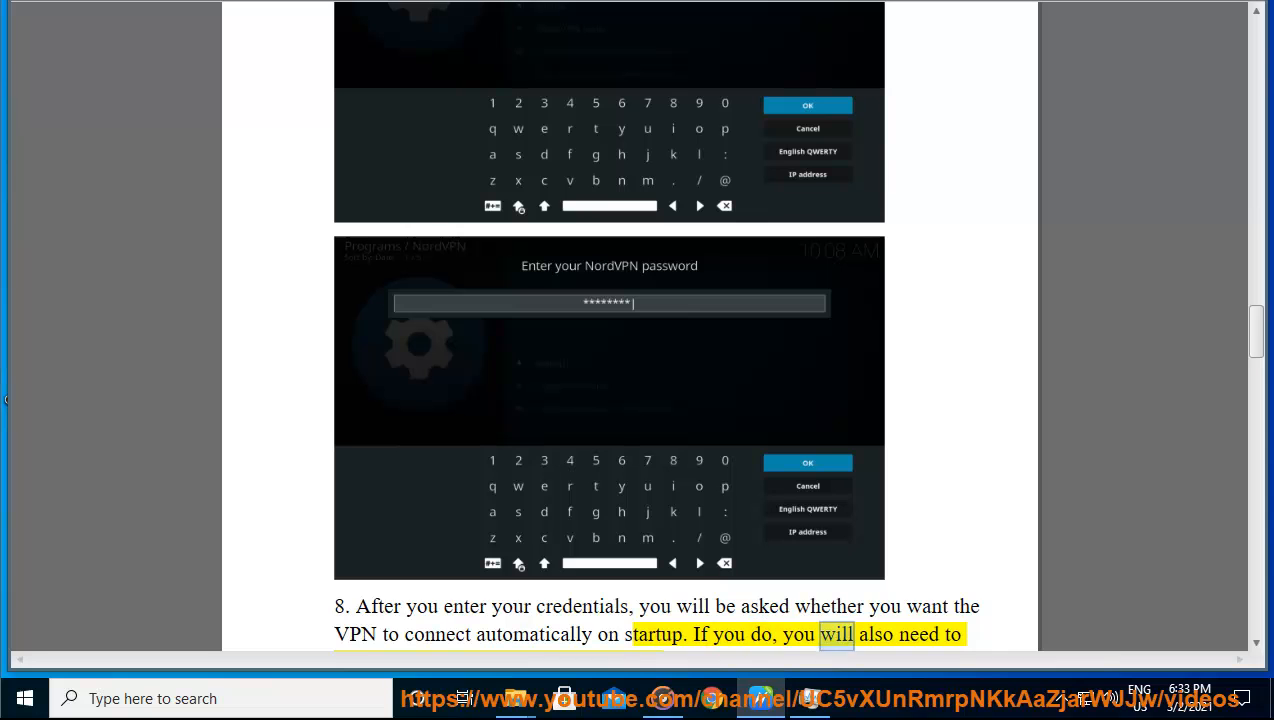
scroll(down, 3)
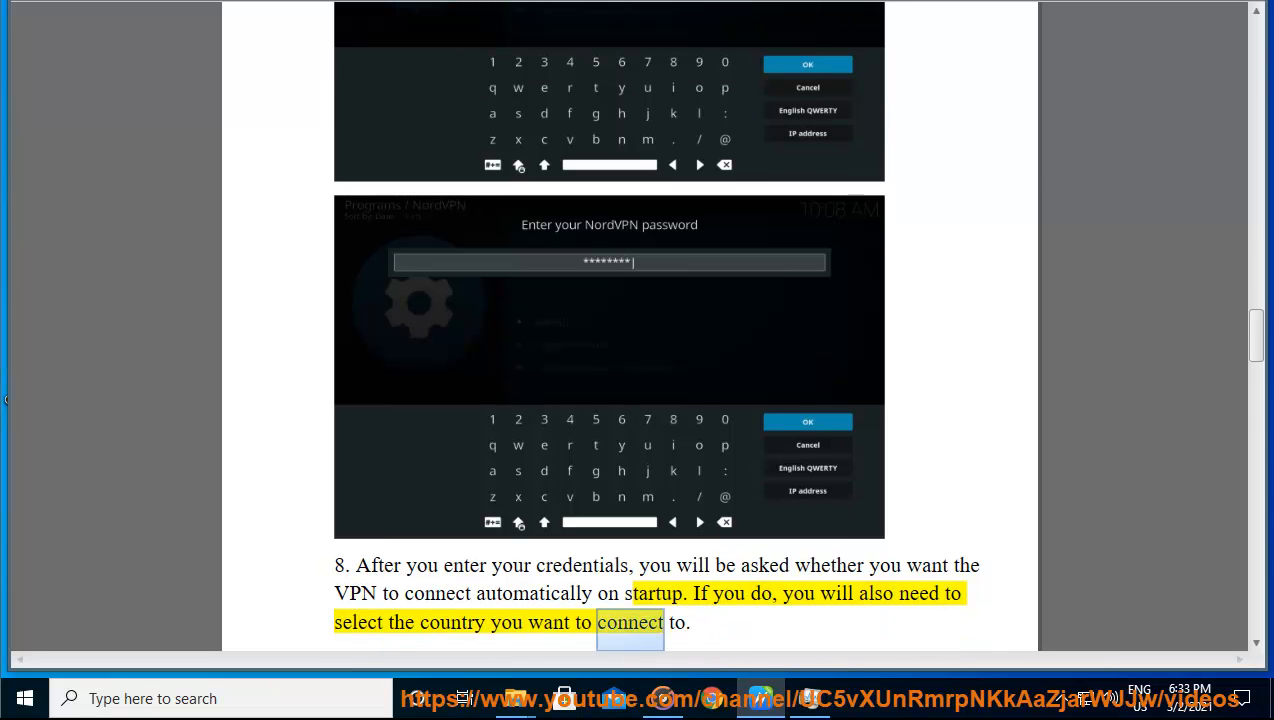
scroll(down, 3)
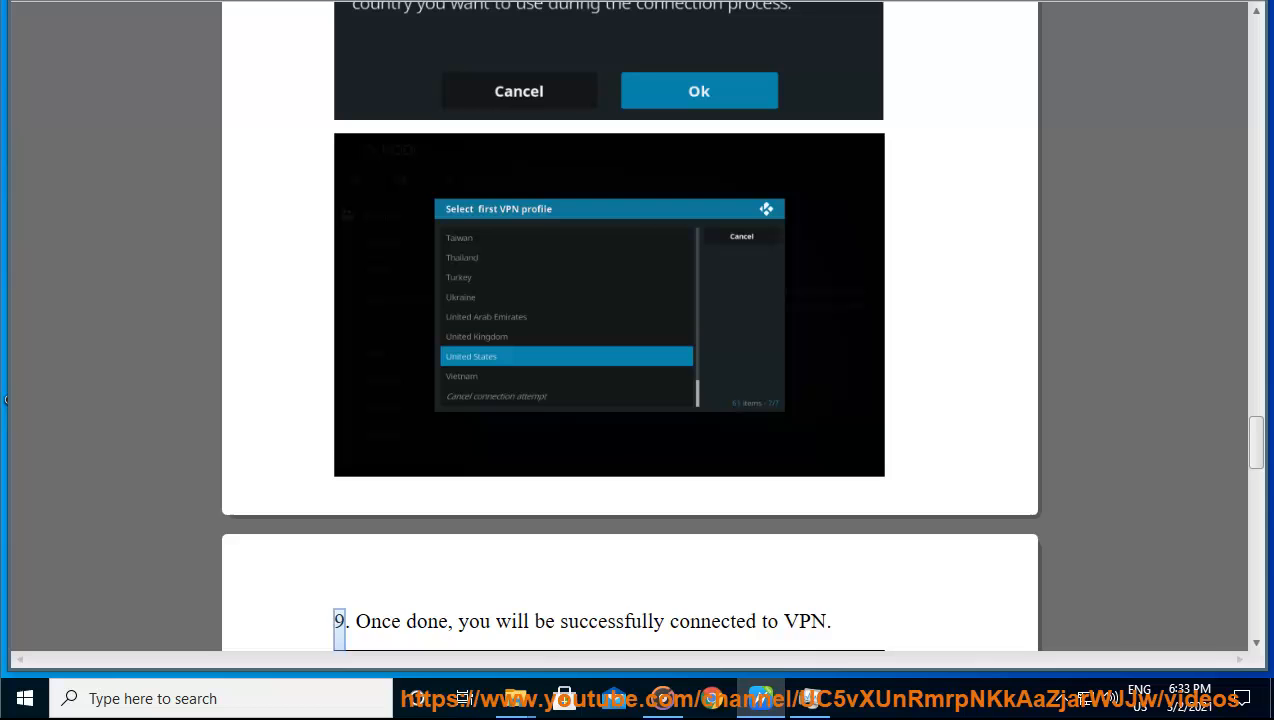
double_click(712, 621)
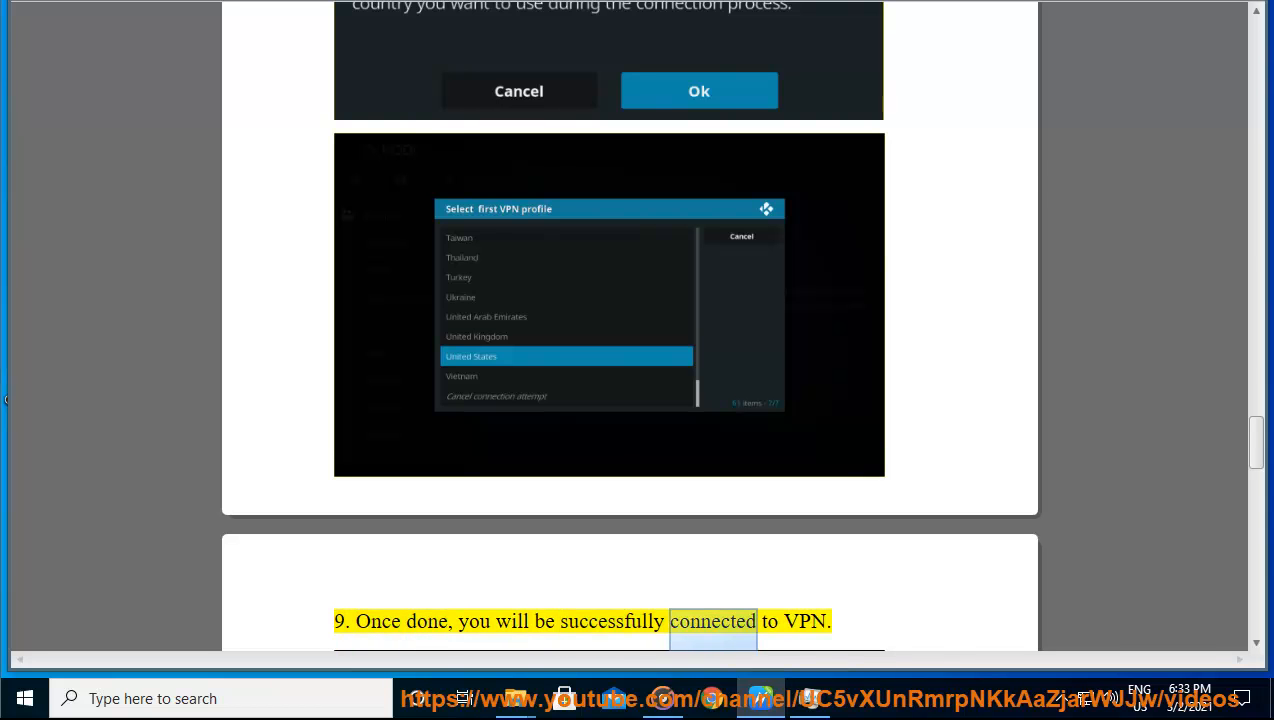
scroll(down, 3)
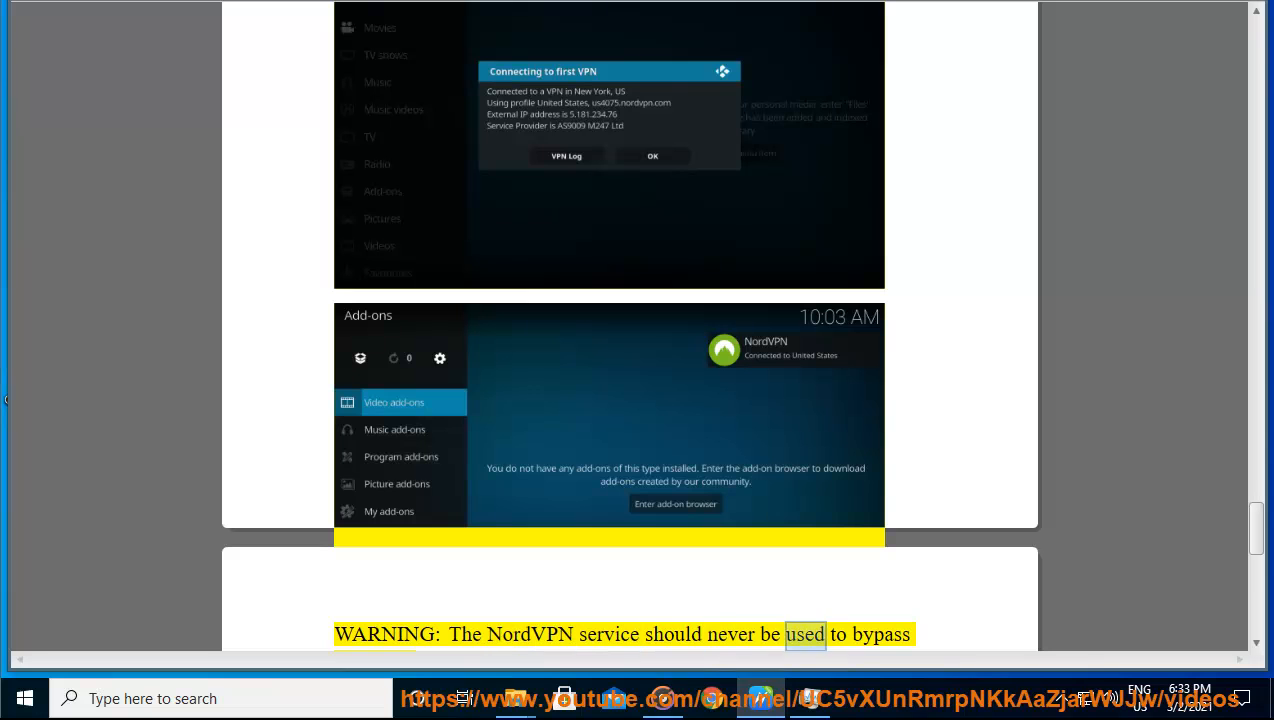
scroll(down, 3)
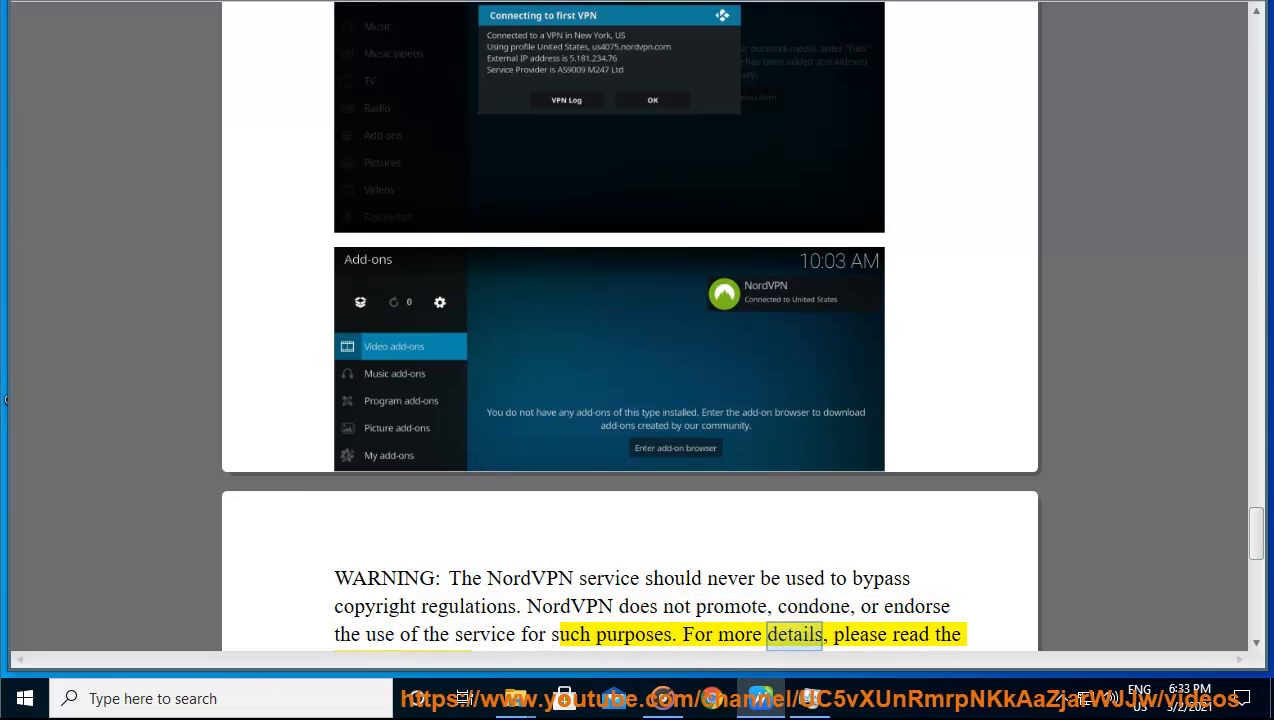
scroll(down, 3)
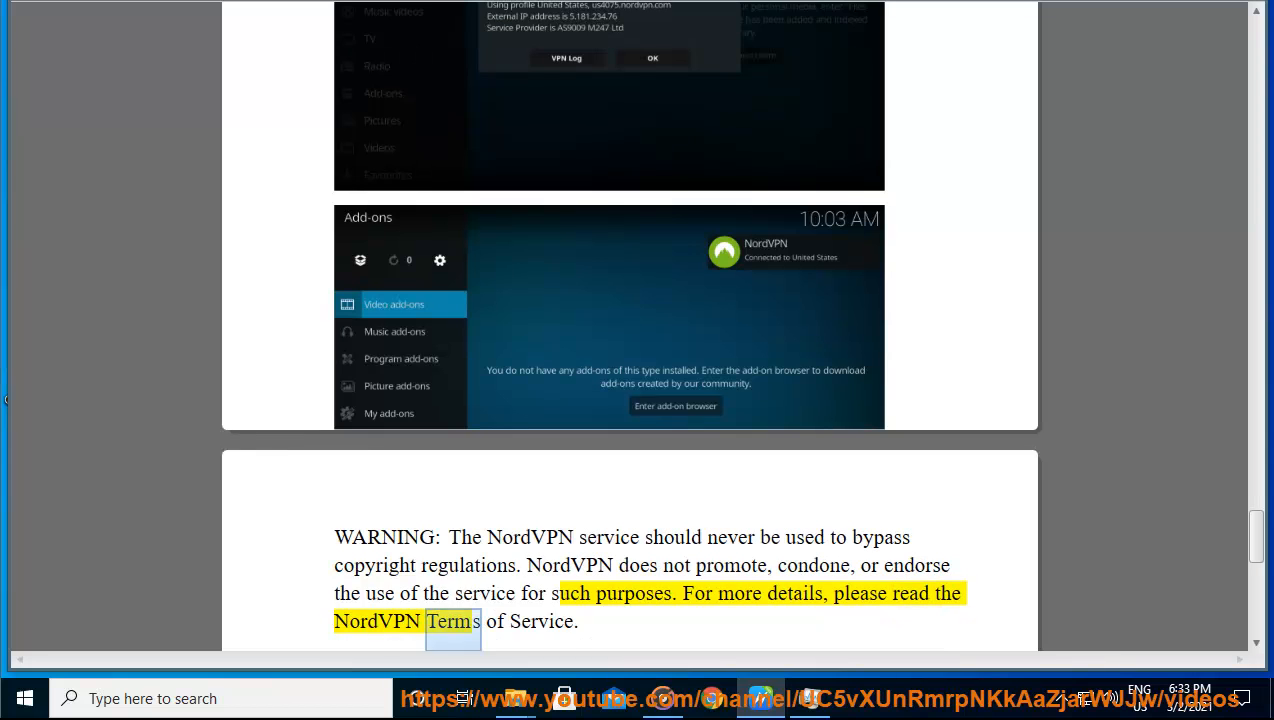